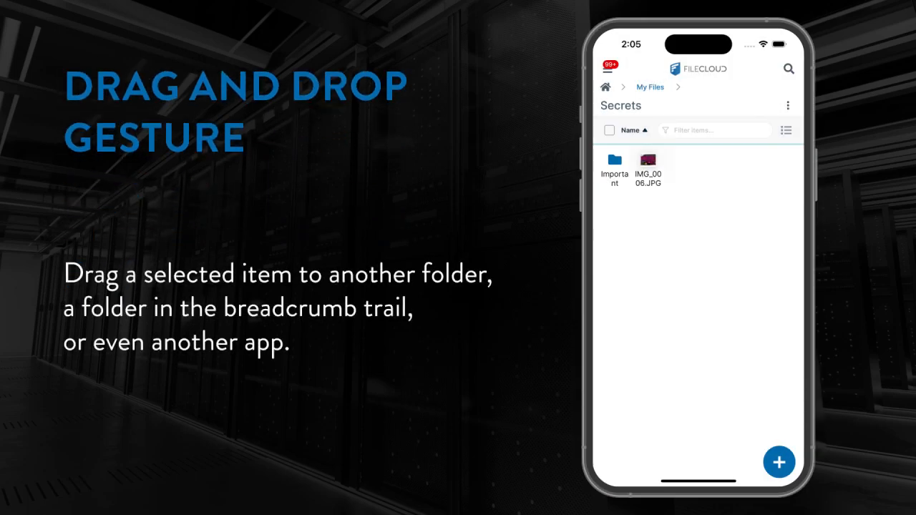
Step: Drag IMG_0006.JPG across the My Files breadcrumb and drop it into the Important folder
drag(648, 161, 615, 168)
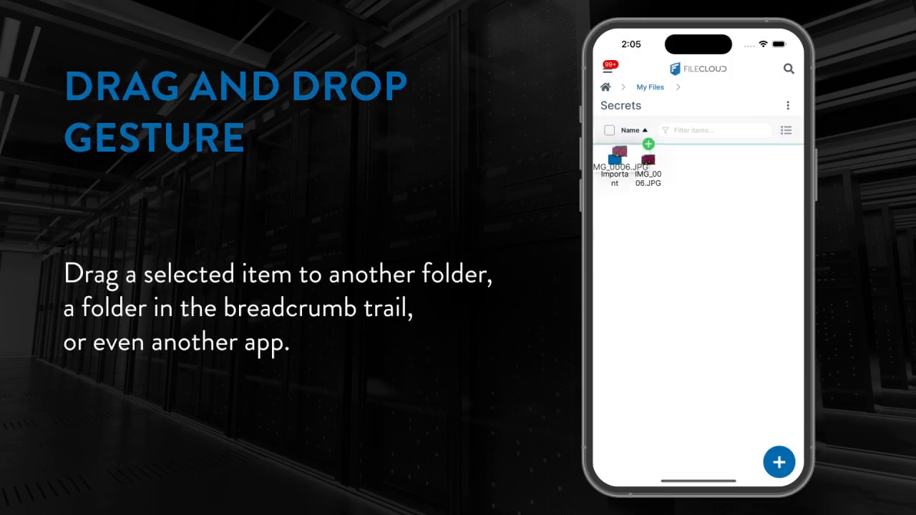
drag(644, 158, 655, 86)
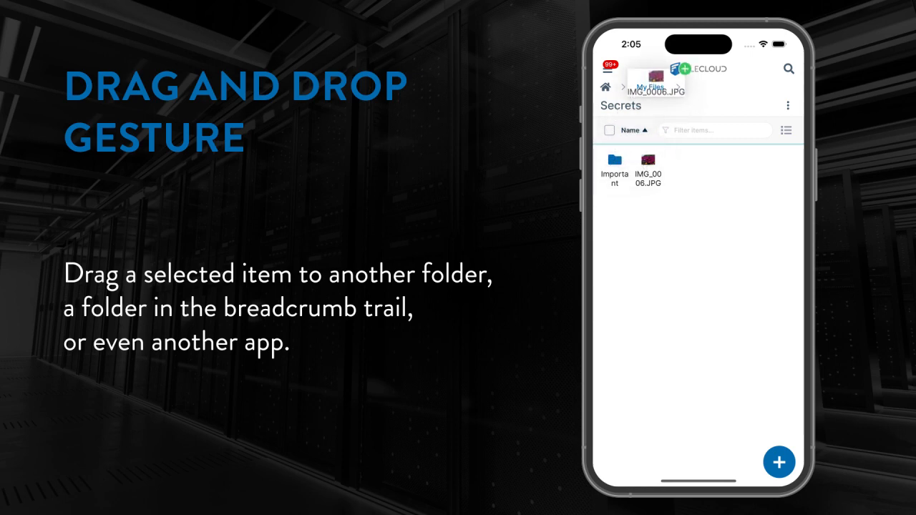
drag(653, 85, 627, 168)
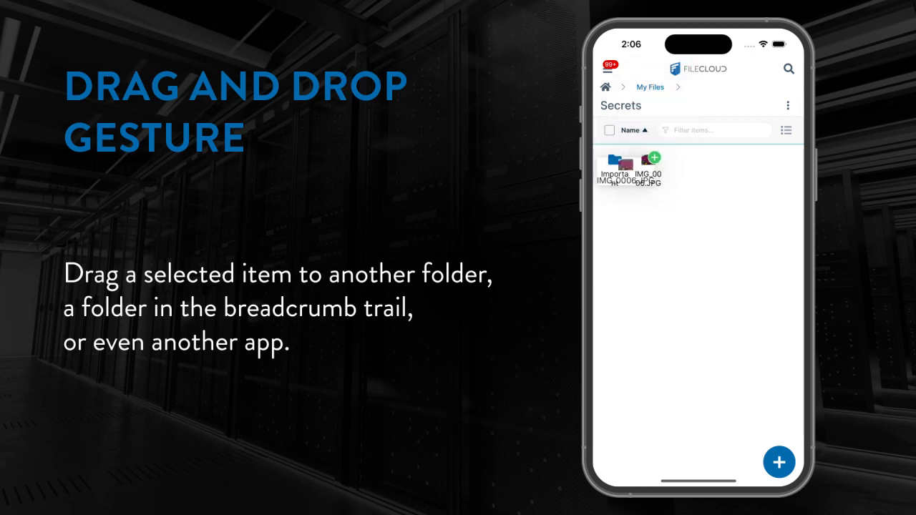
drag(648, 168, 614, 168)
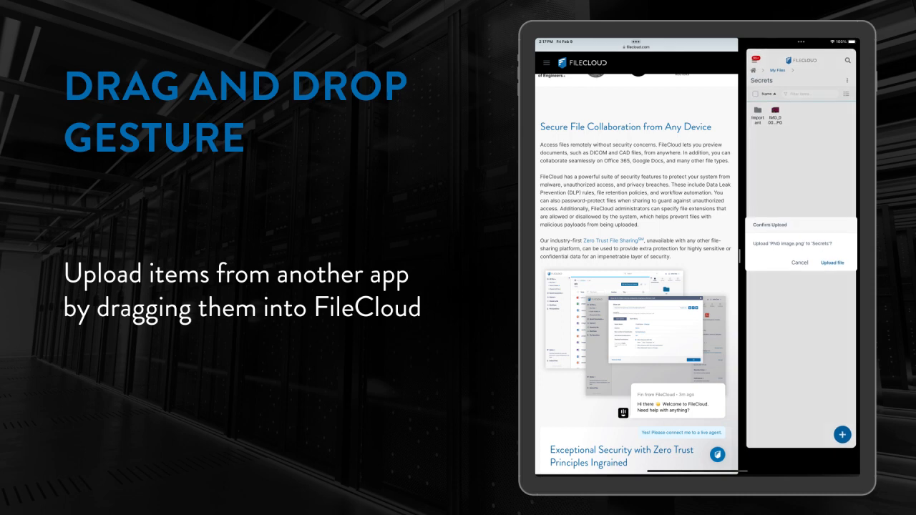
Step: Confirm uploading the browser-dragged PNG image.png into Secrets
click(832, 263)
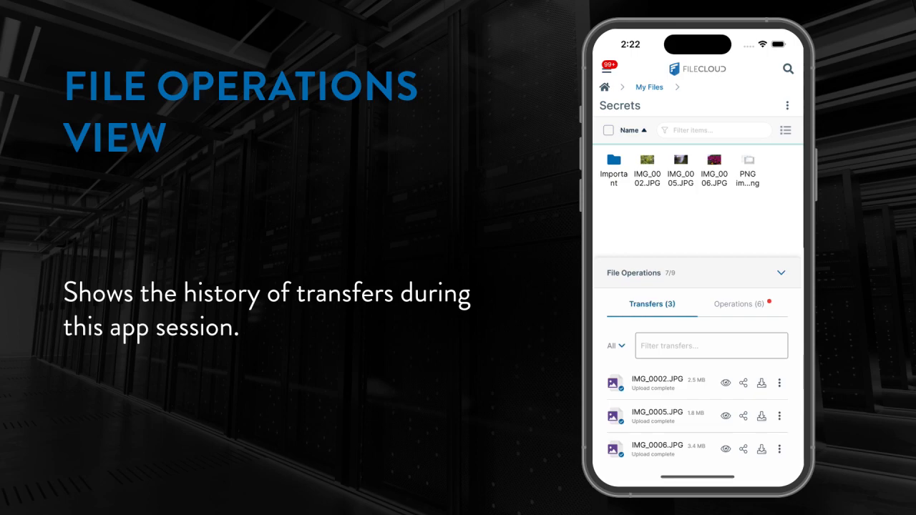
Step: Show the Operations list and scroll through the copy and move history
click(743, 304)
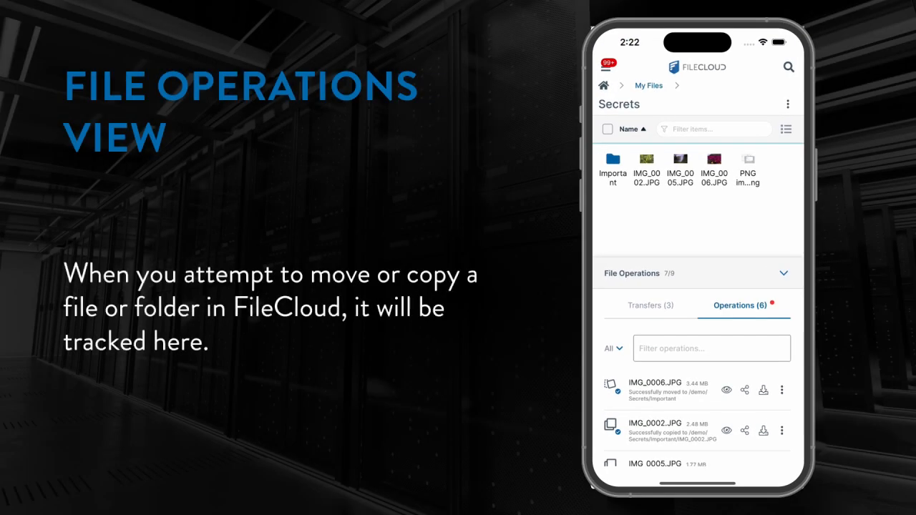
scroll(down, 3)
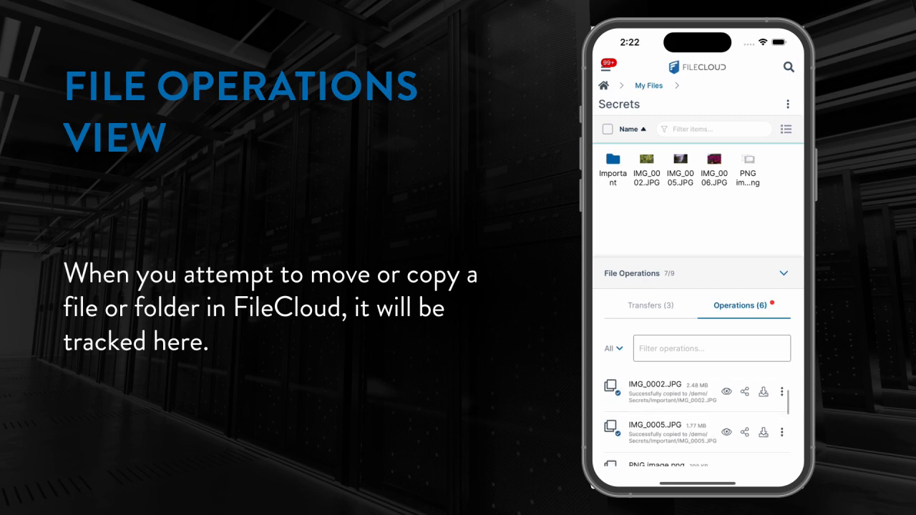
scroll(down, 3)
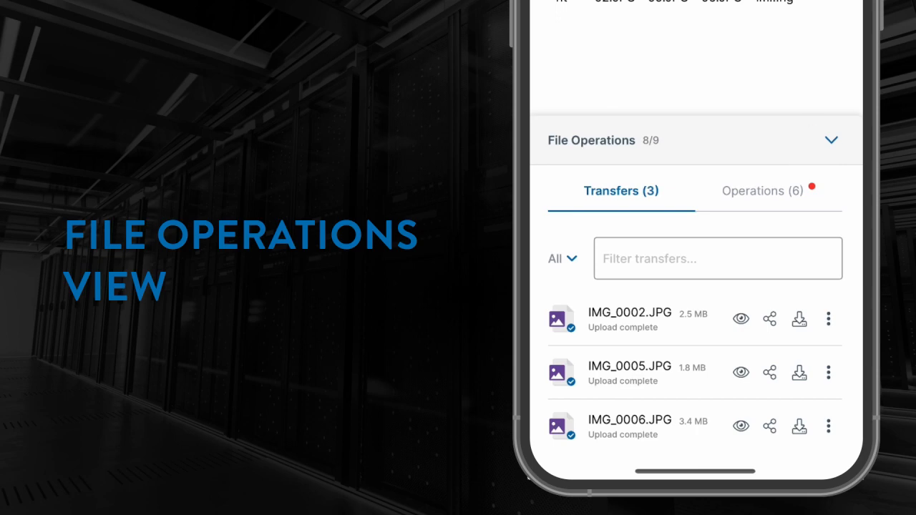
Step: Collapse the File Operations panel and reopen it from the navigation menu
click(831, 140)
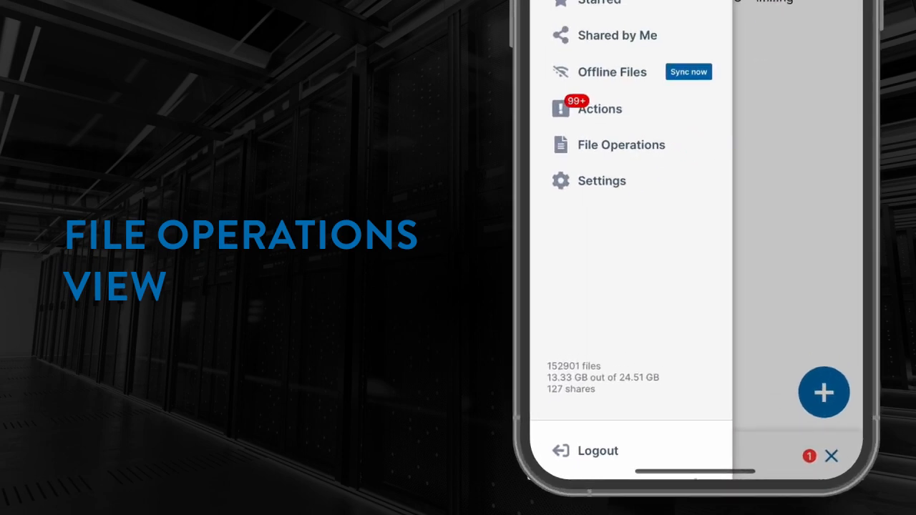
click(621, 145)
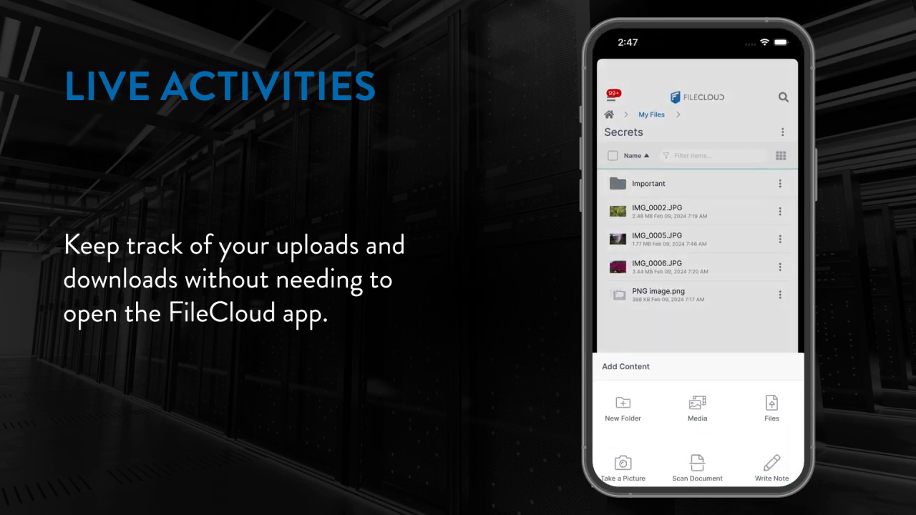
Step: Choose an upload option from the Add Content sheet in Secrets
click(697, 408)
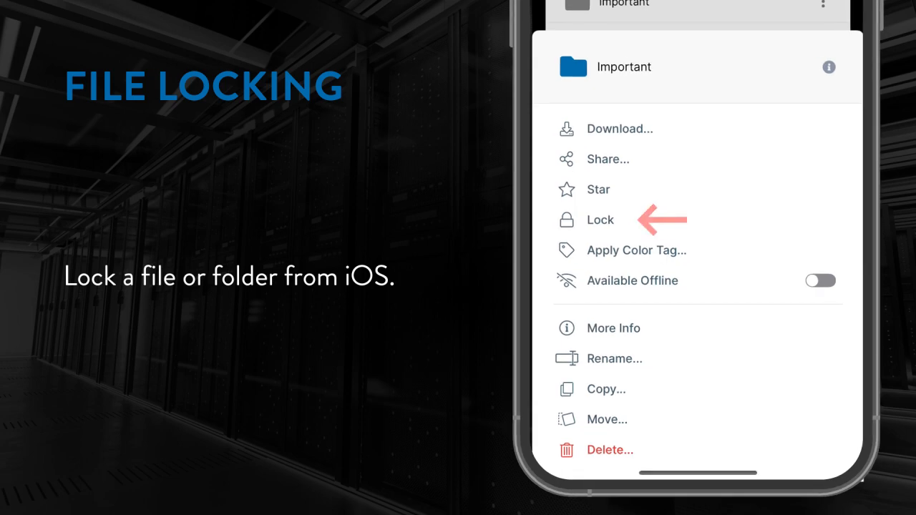
Step: Lock Important until Feb 21, 2024 with download prevention for others
click(600, 220)
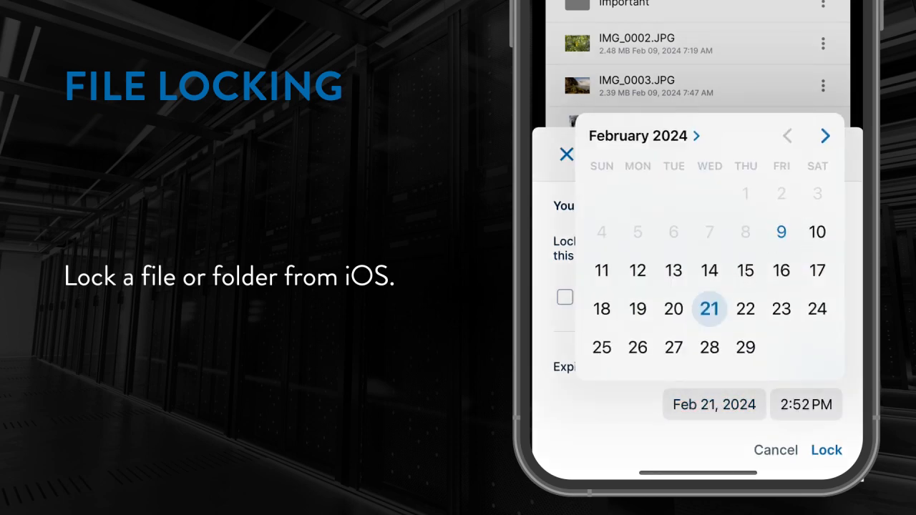
click(709, 309)
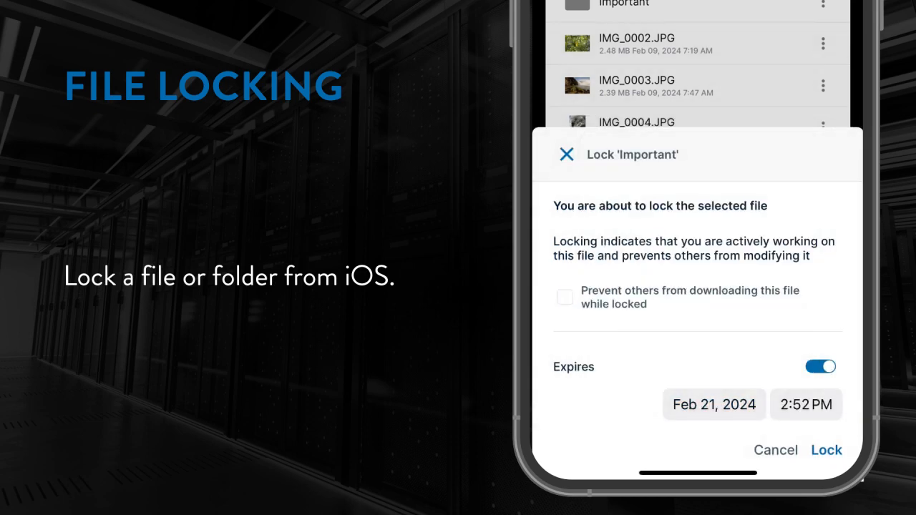
click(564, 297)
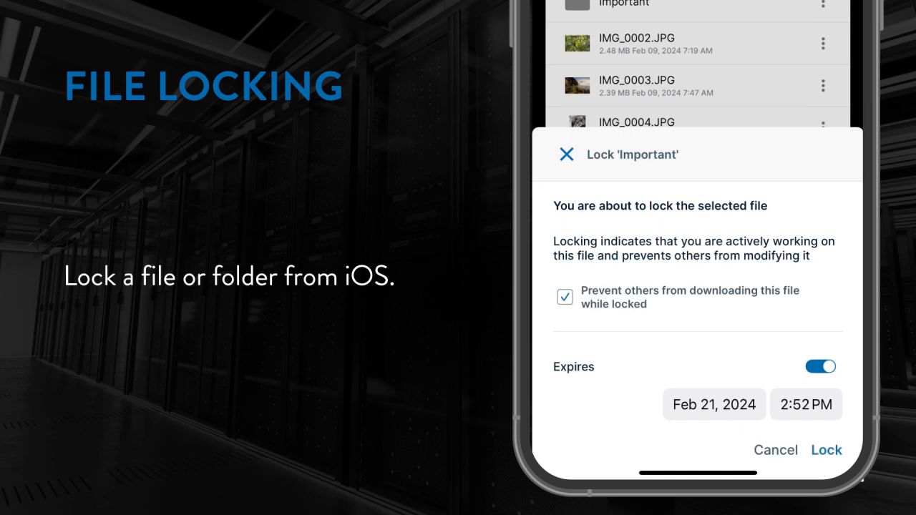
click(826, 450)
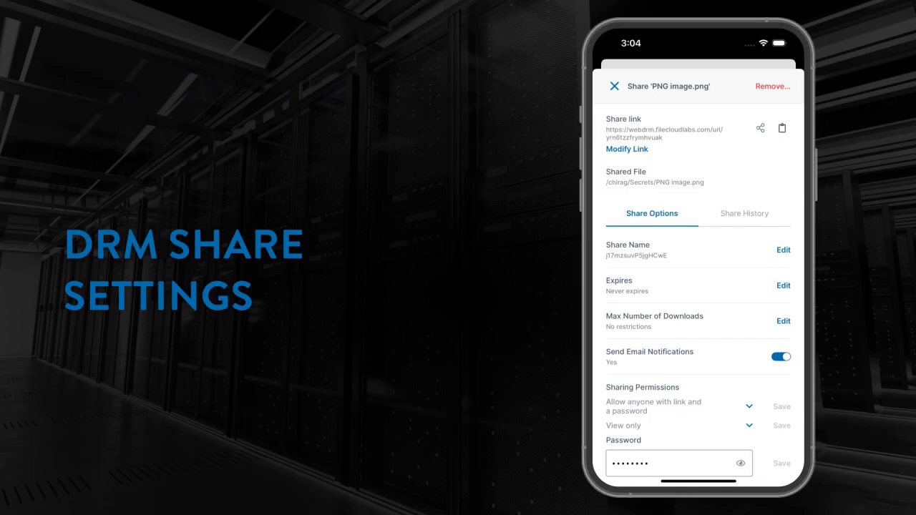
Step: Set PNG image.png's share to secure web viewer link plus password, with protected view on
click(749, 406)
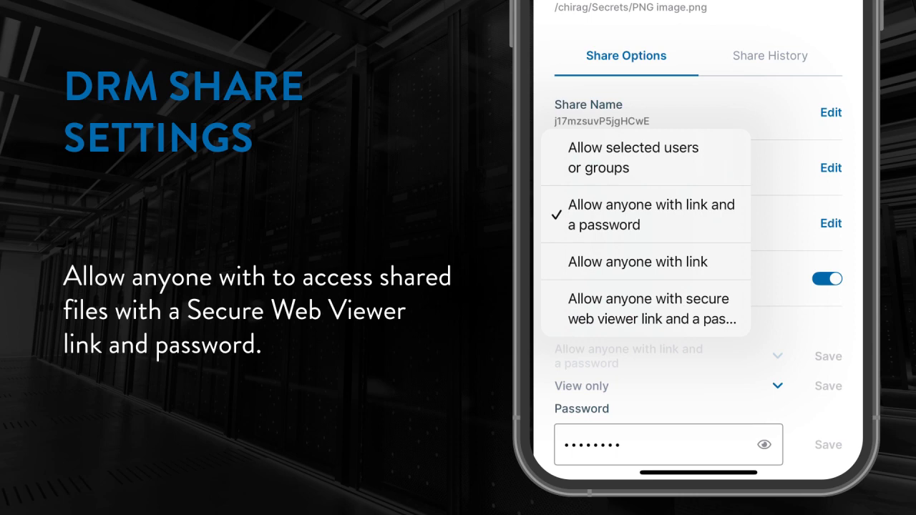
click(649, 309)
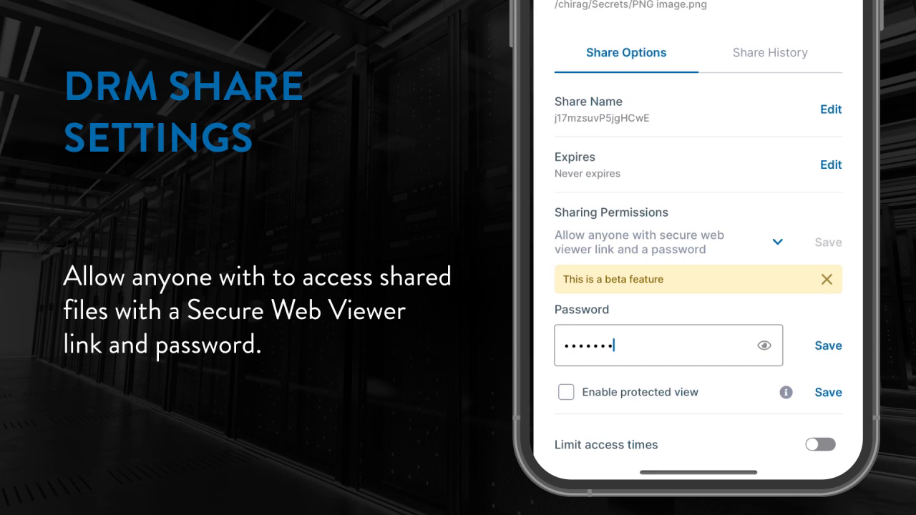
click(566, 392)
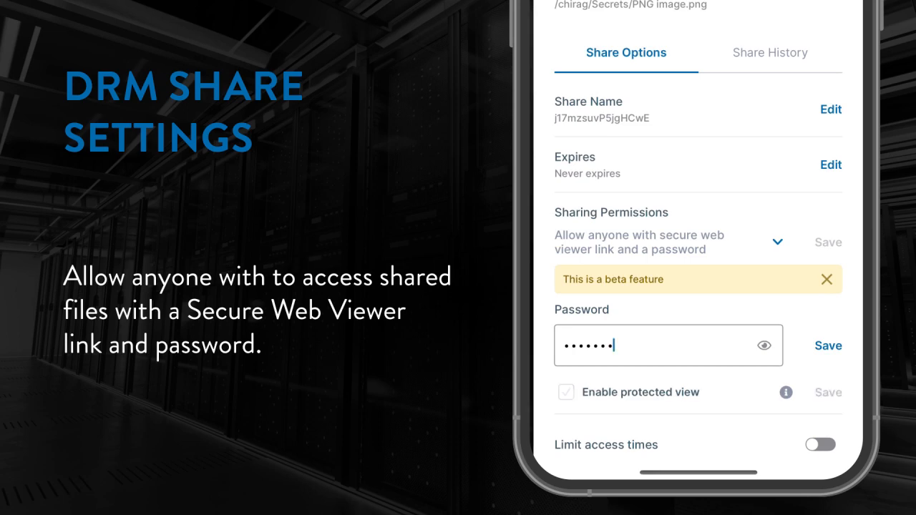